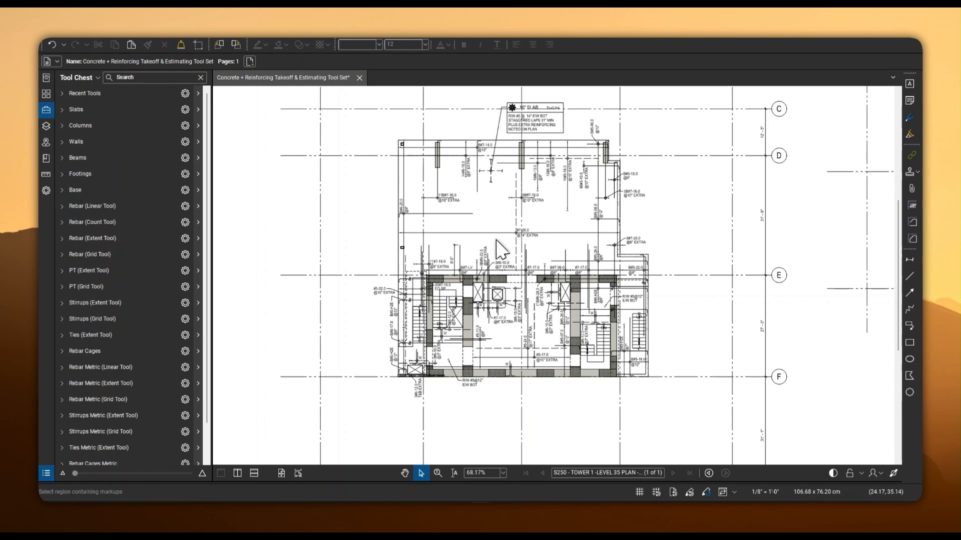
mouse_move(506, 260)
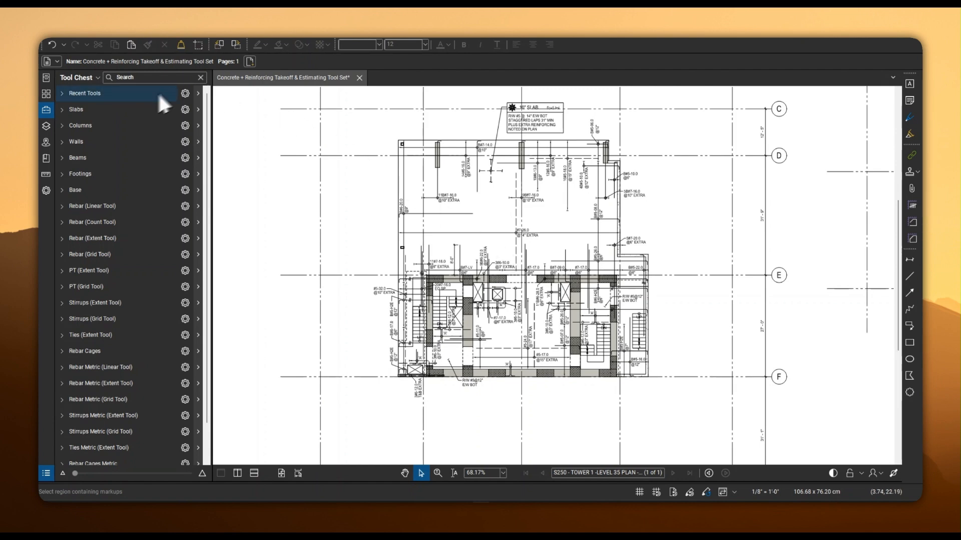
Scroll through the slab, column, wall, rebar, PT cable and cage tool sets, ending at Slabs
scroll("down", 3)
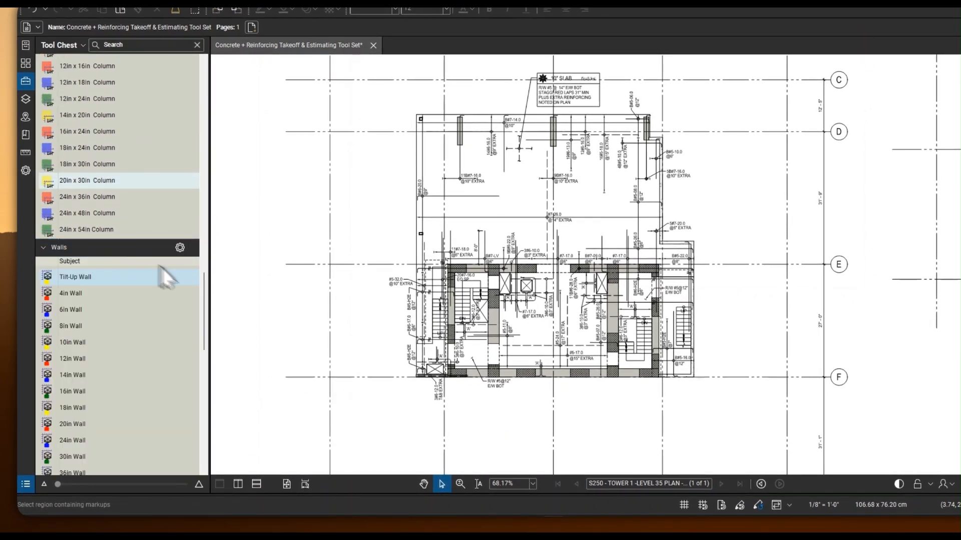
scroll("down", 3)
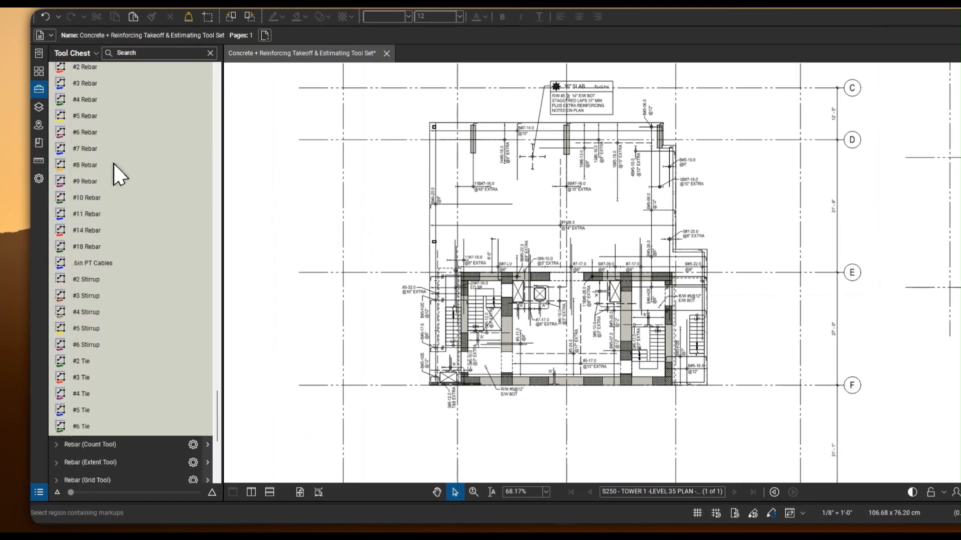
scroll("down", 3)
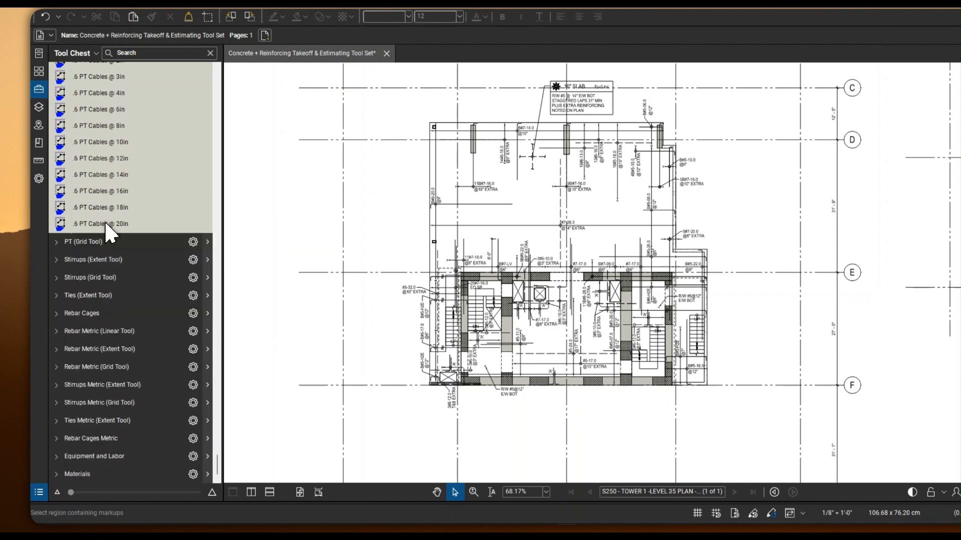
scroll("down", 3)
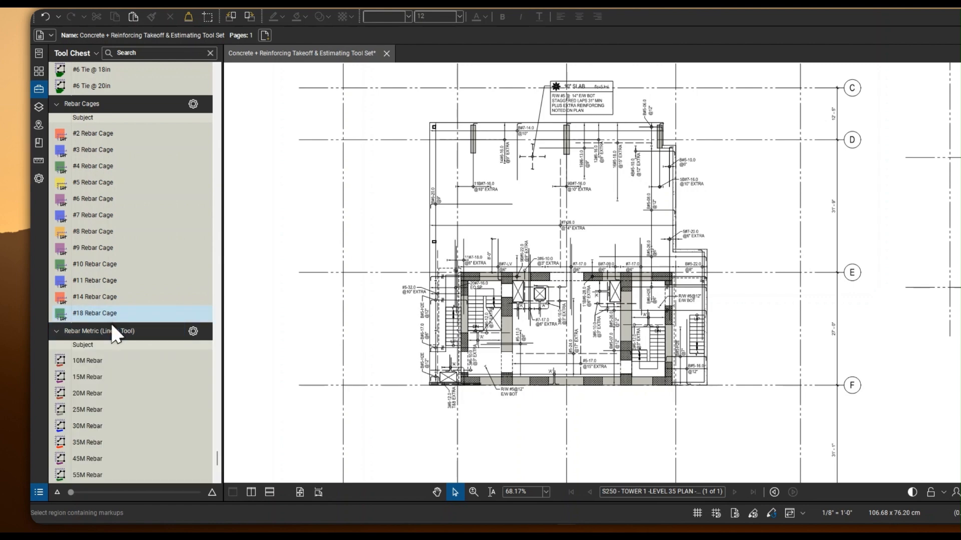
scroll("down", 3)
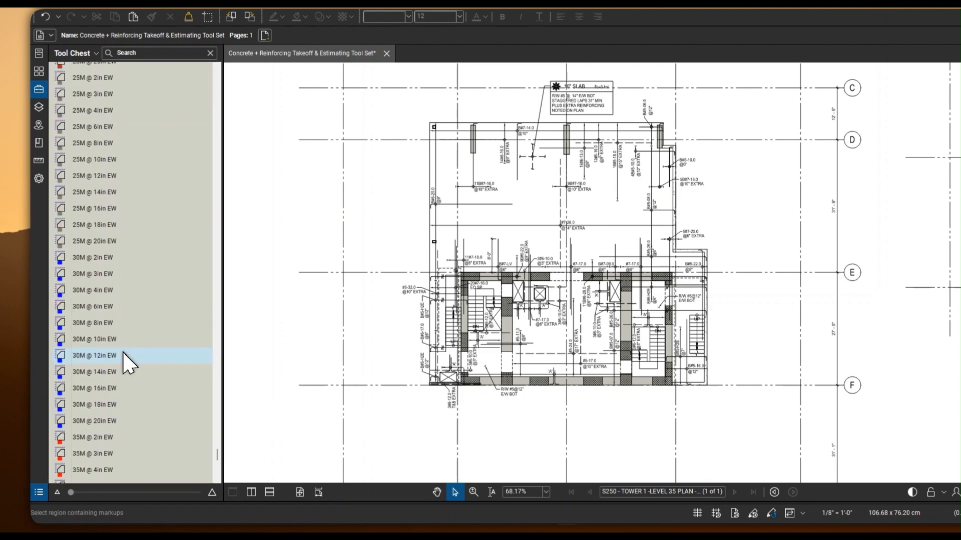
scroll("down", 3)
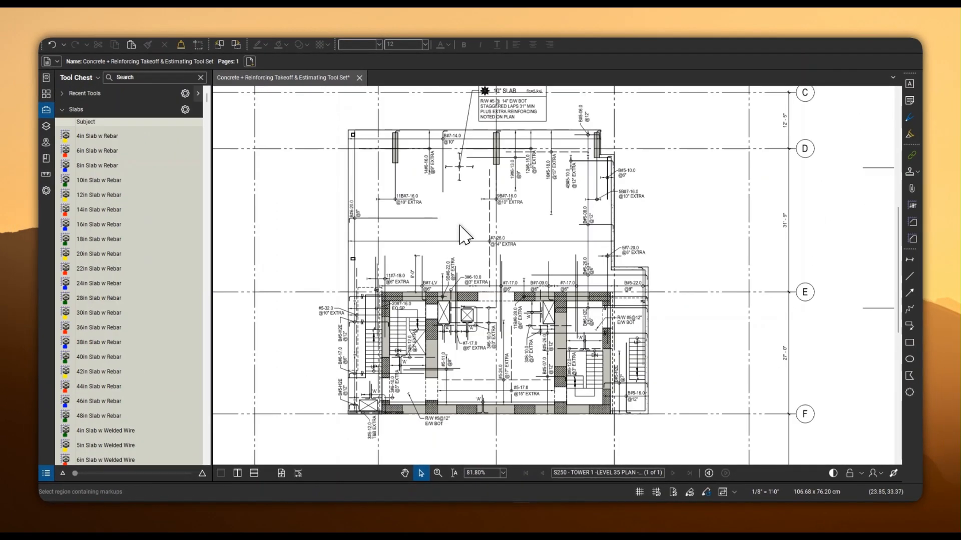
Measure the two short walls along the plan's top edge with the 14in Wall tool
scroll("down", 3)
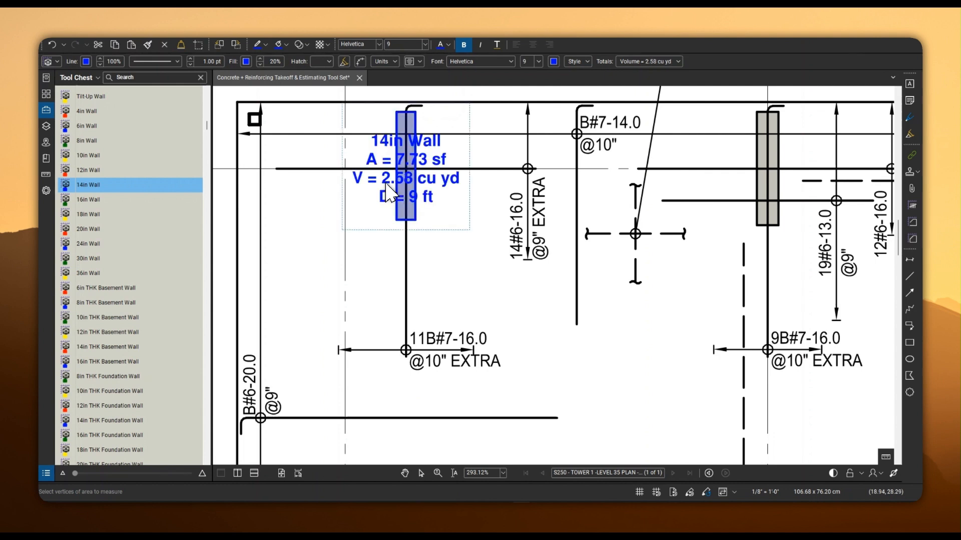
type("1")
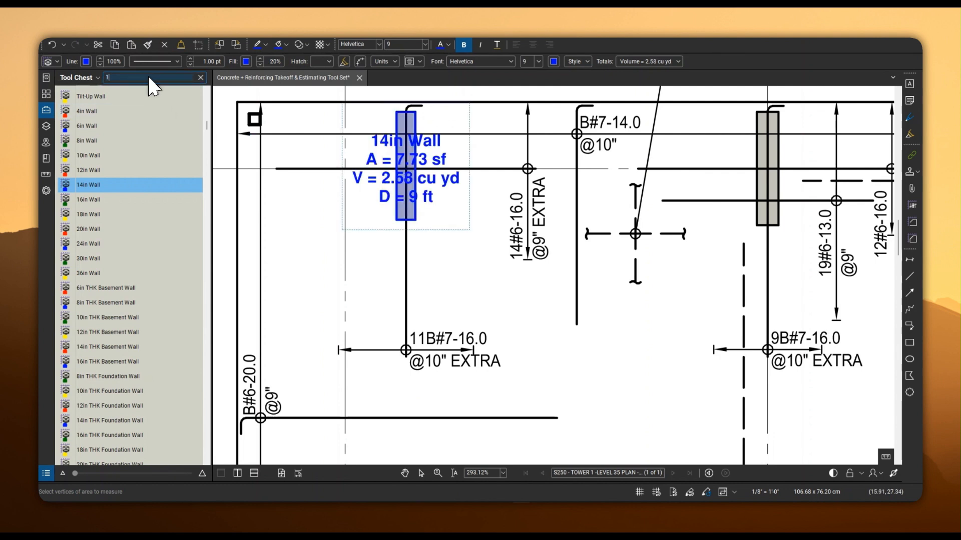
type("4")
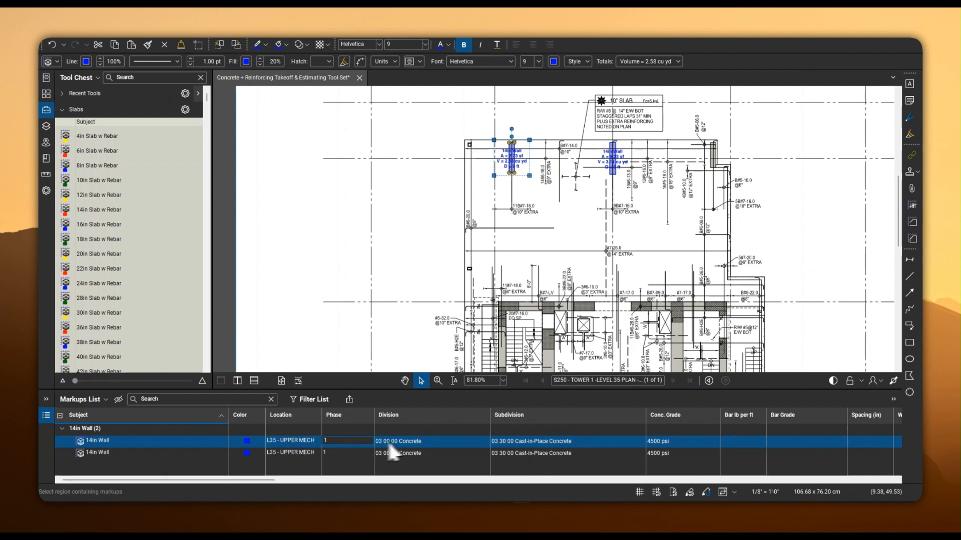
Set both 14in Wall rows' Division and 03 30 00 Cast-in-Place Concrete subdivision
left_click(484, 441)
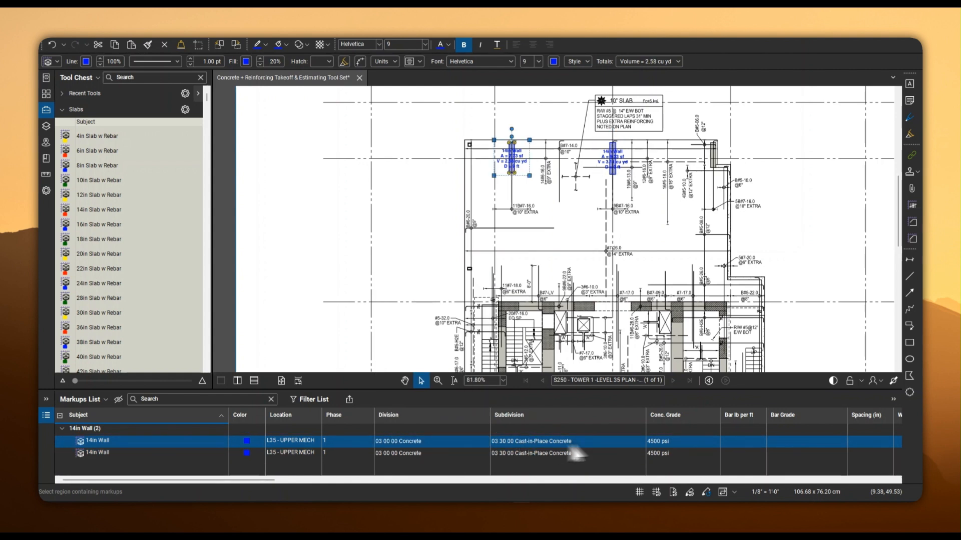
left_click(564, 441)
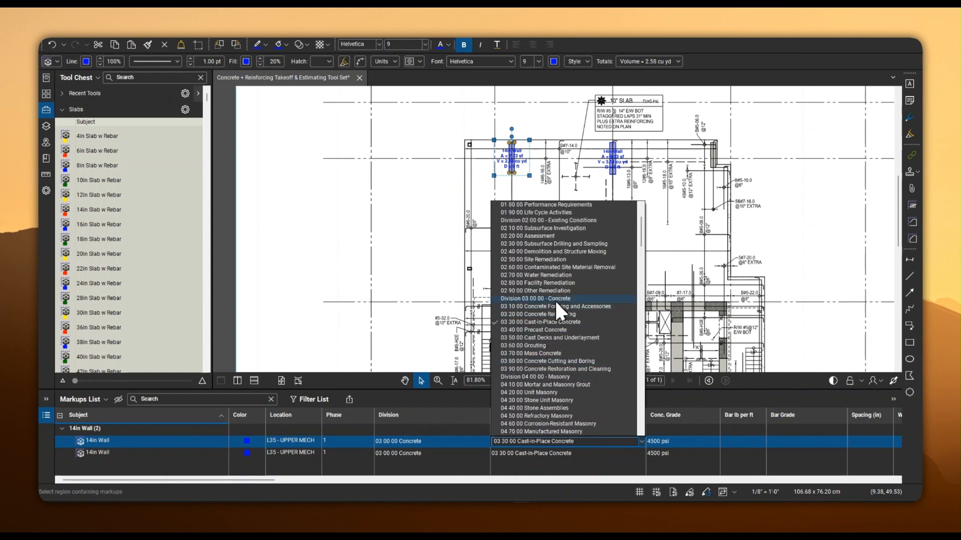
left_click(540, 322)
type("1")
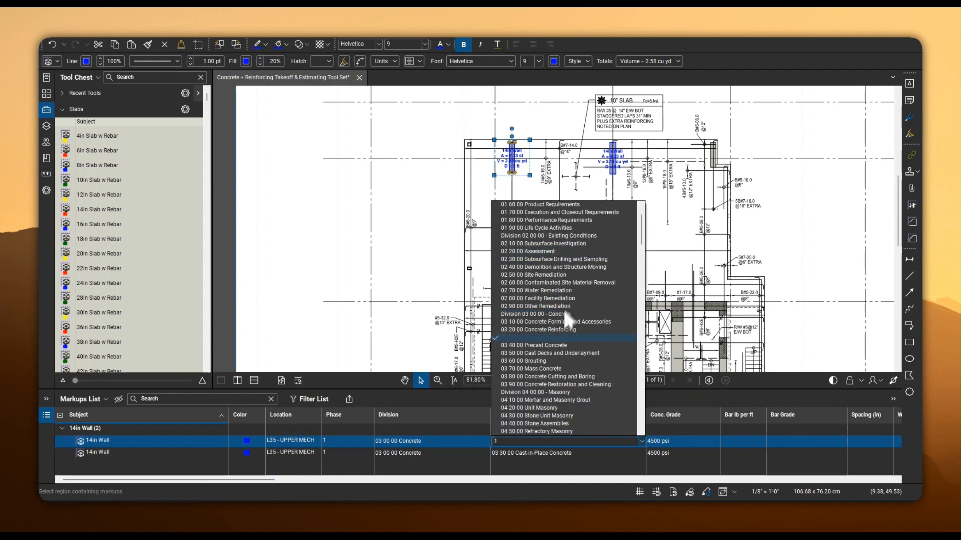
left_click(537, 441)
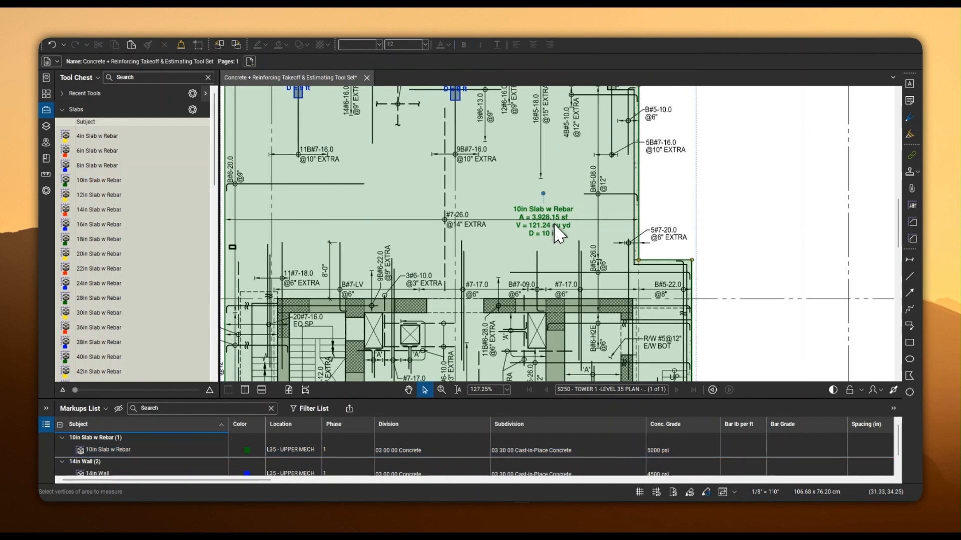
Close the 10in Slab w Rebar outline around the whole floor plan (121.24 cu yd)
left_click(542, 221)
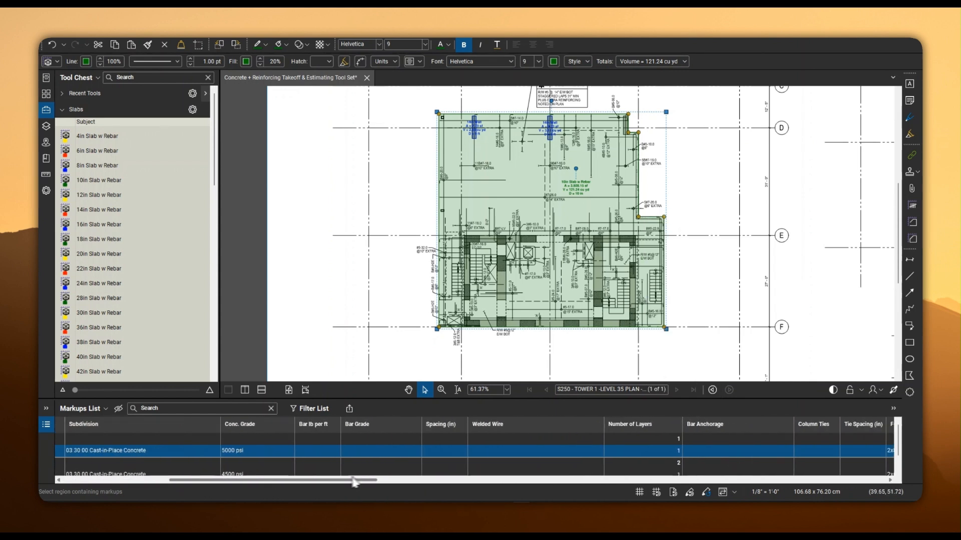
Enter 168.00 in the slab's Price per cu yd cell, totalling $20,361.60
scroll("right", 3)
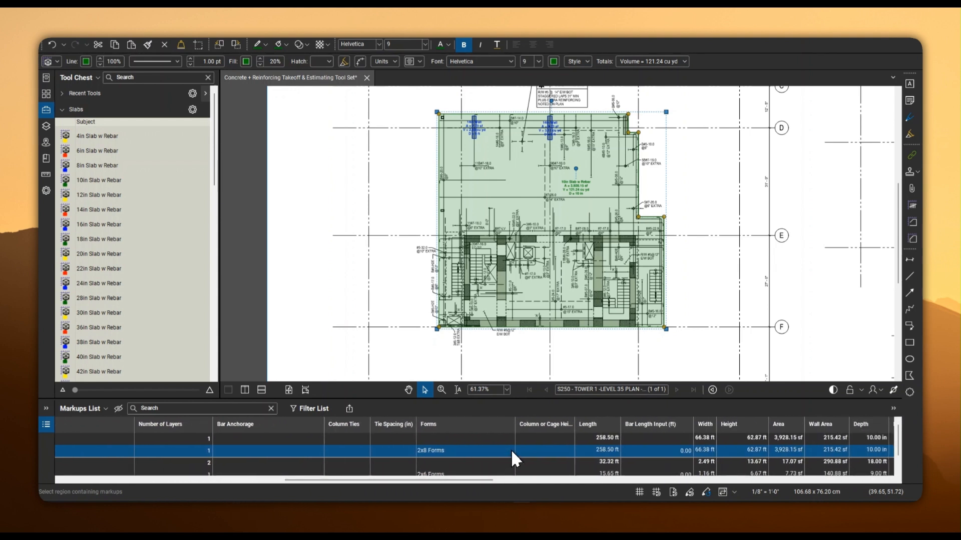
mouse_move(482, 502)
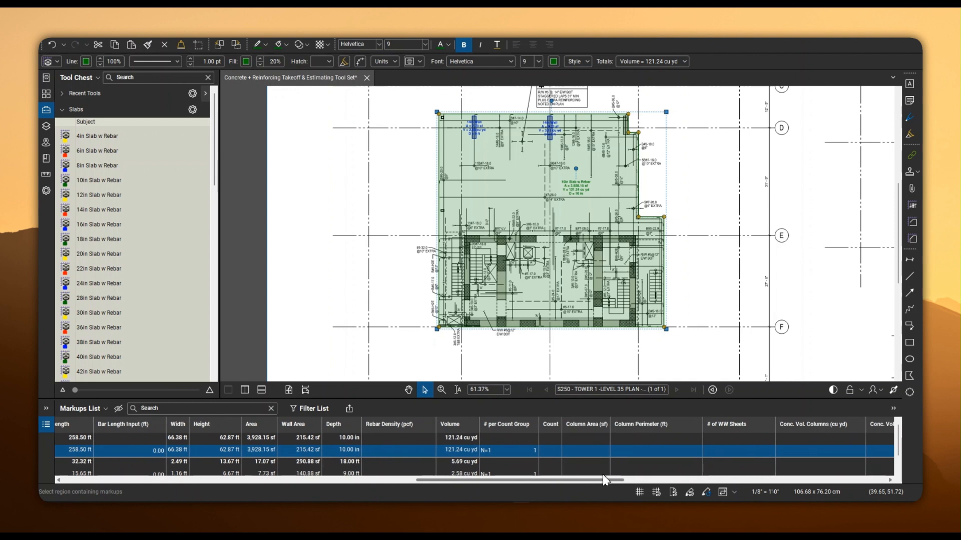
scroll("right", 3)
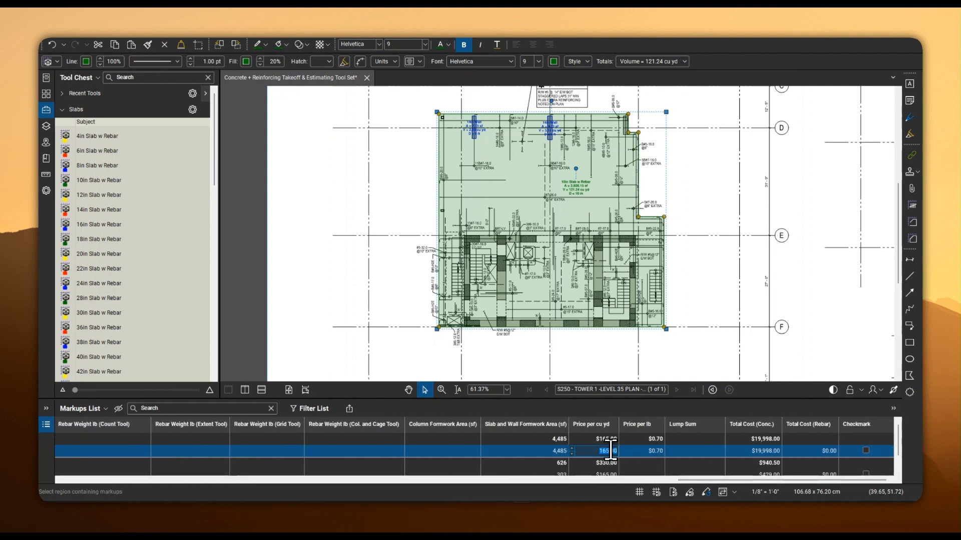
type("168.00")
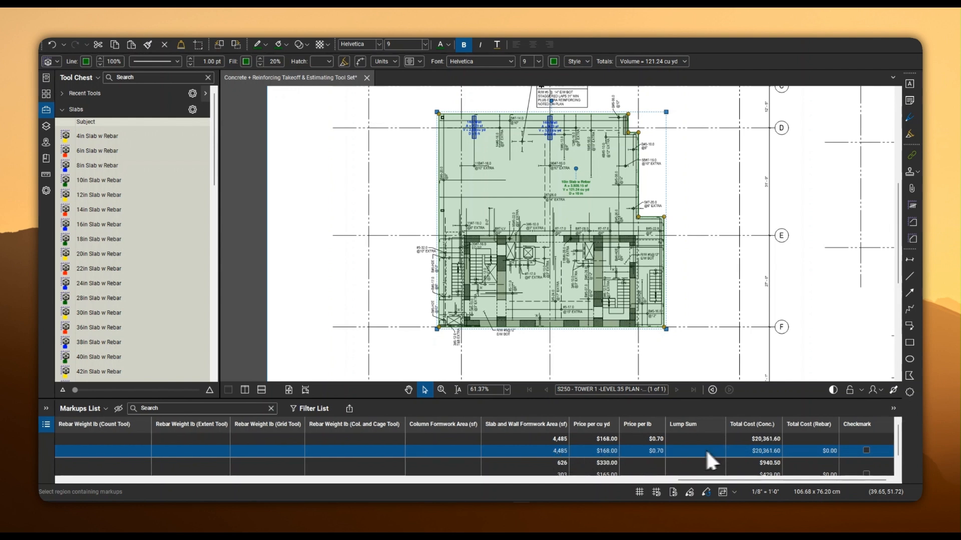
mouse_move(772, 466)
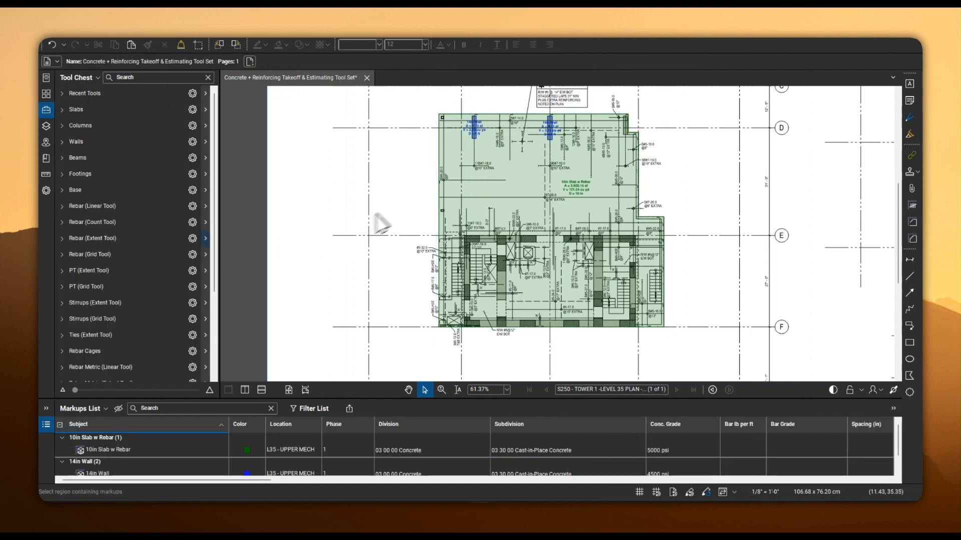
mouse_move(393, 218)
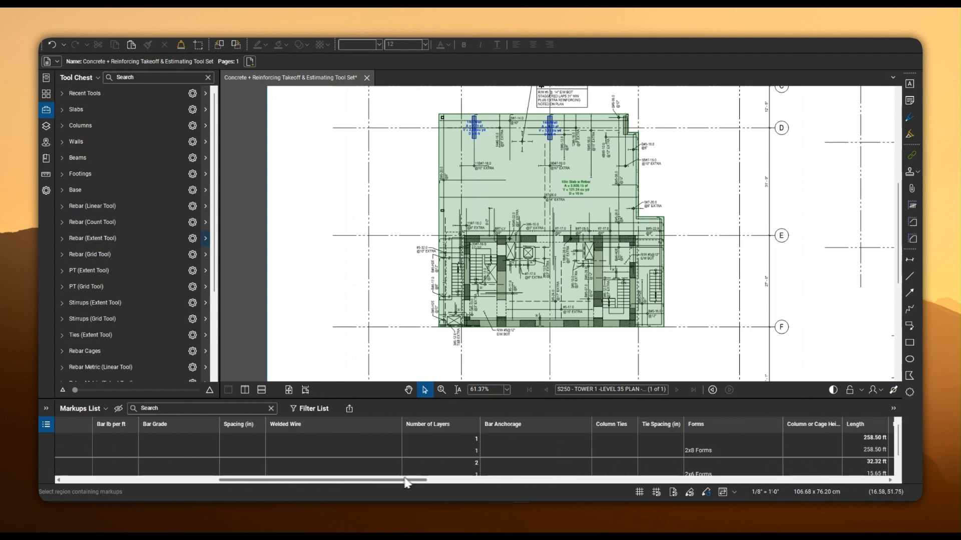
Set the slab's Rebar Density to 6.50 pcf, yielding 21,277.6 lb of rebar
left_click_drag(405, 480, 521, 480)
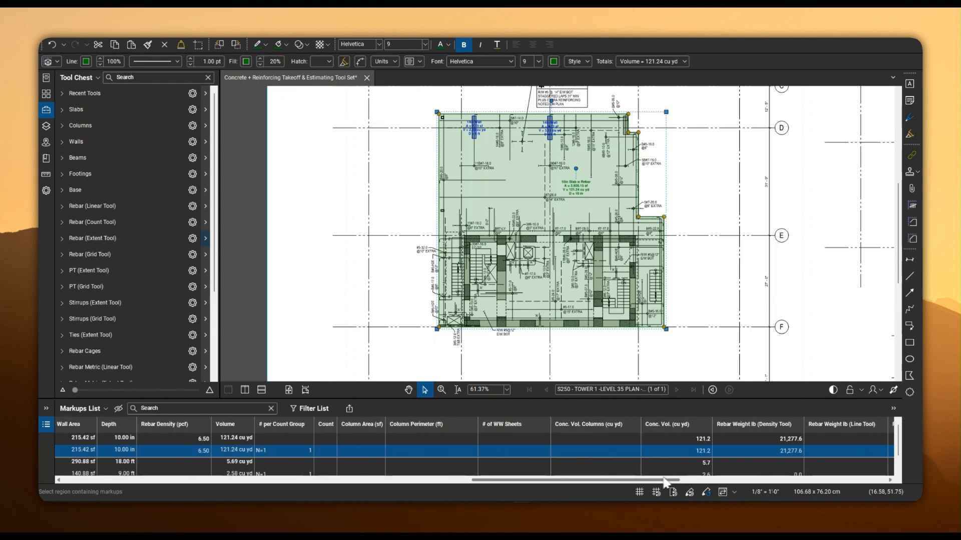
scroll("right", 3)
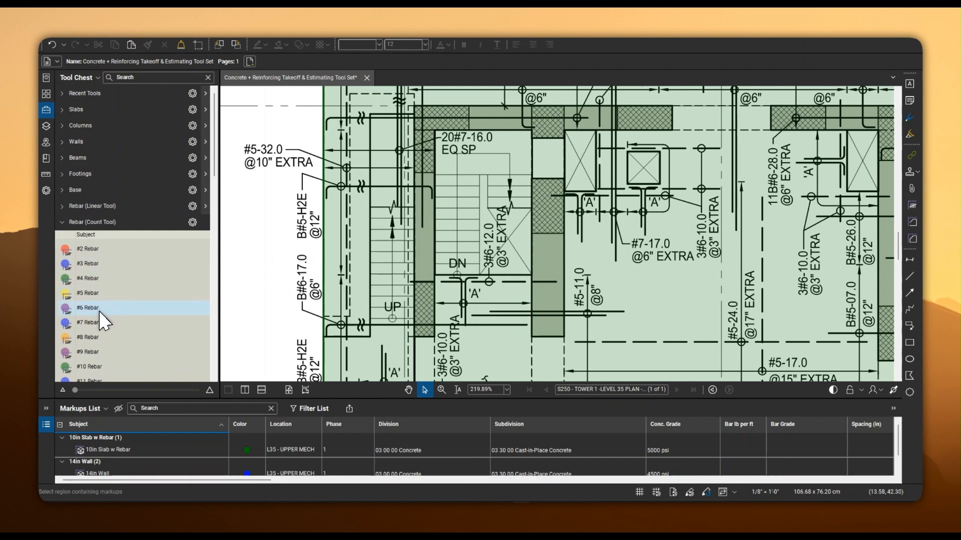
Search for 3#6-12.0 and apply the #6 Rebar count to the checked results
left_click(88, 308)
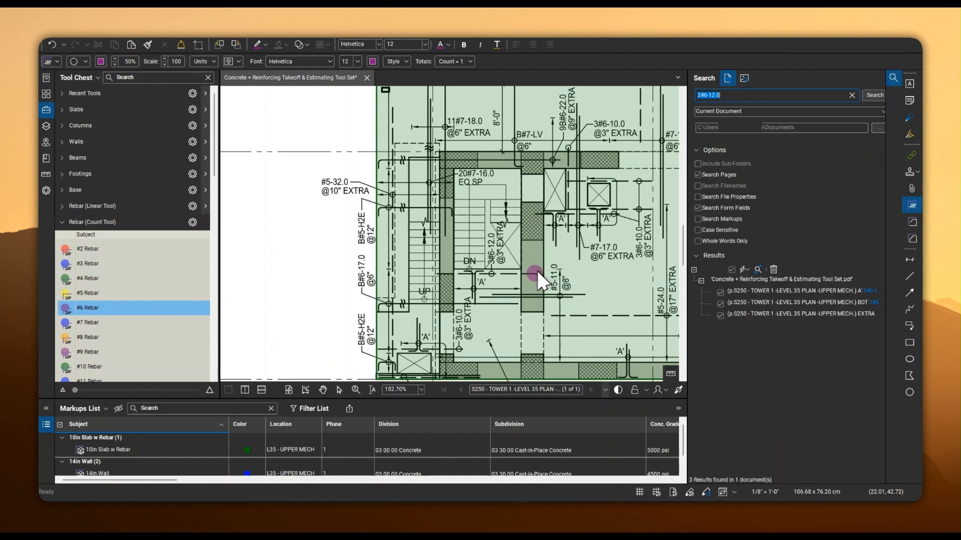
left_click(874, 95)
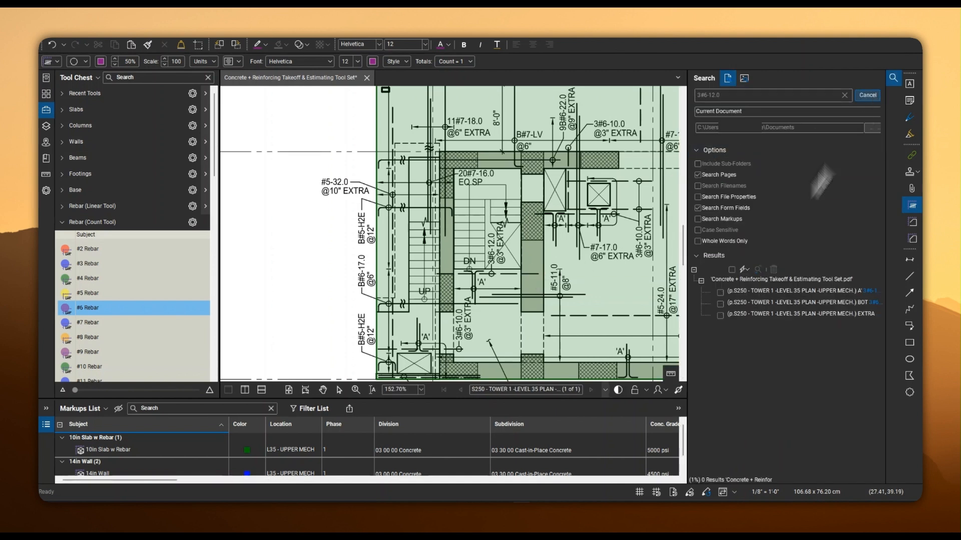
left_click(743, 269)
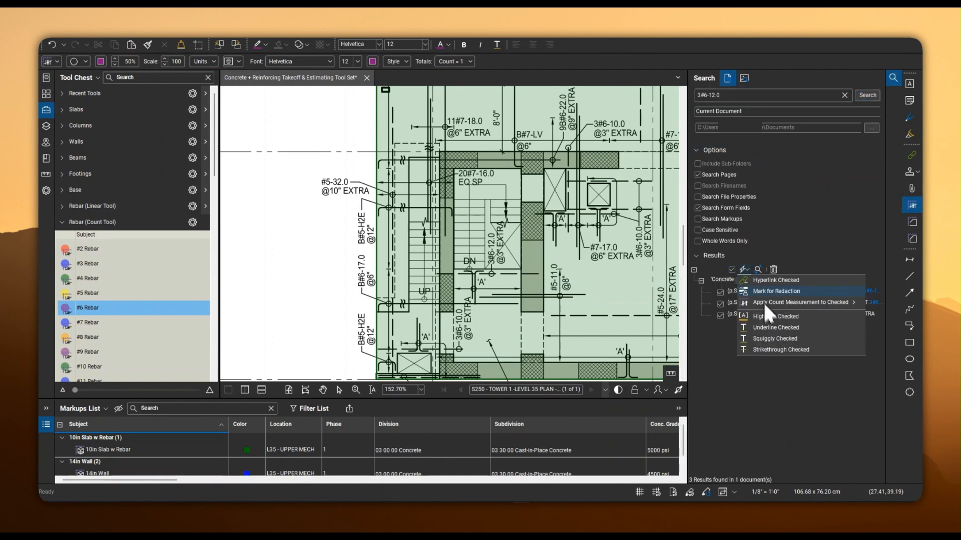
left_click(799, 302)
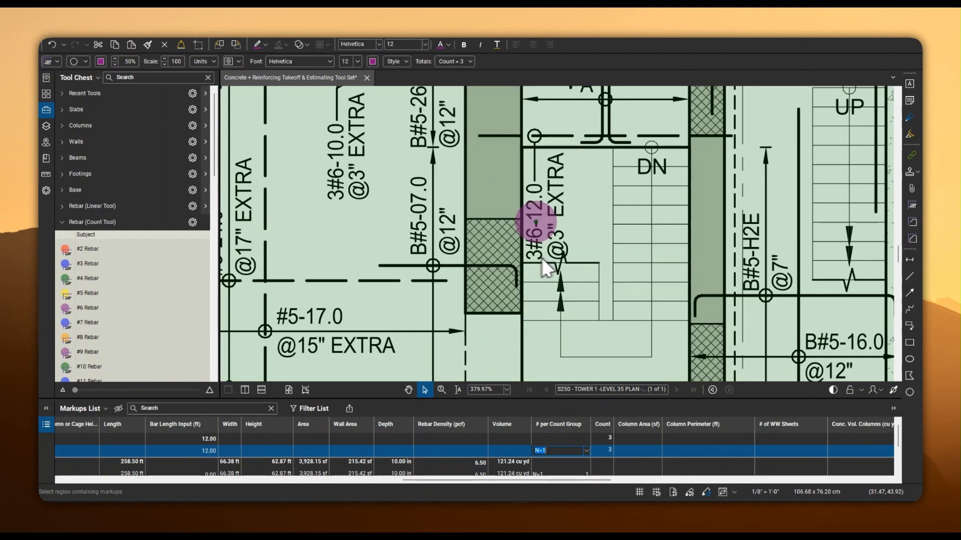
Set the #6 count to 3 bars per group, giving 162.00 lb of rebar
left_click(584, 451)
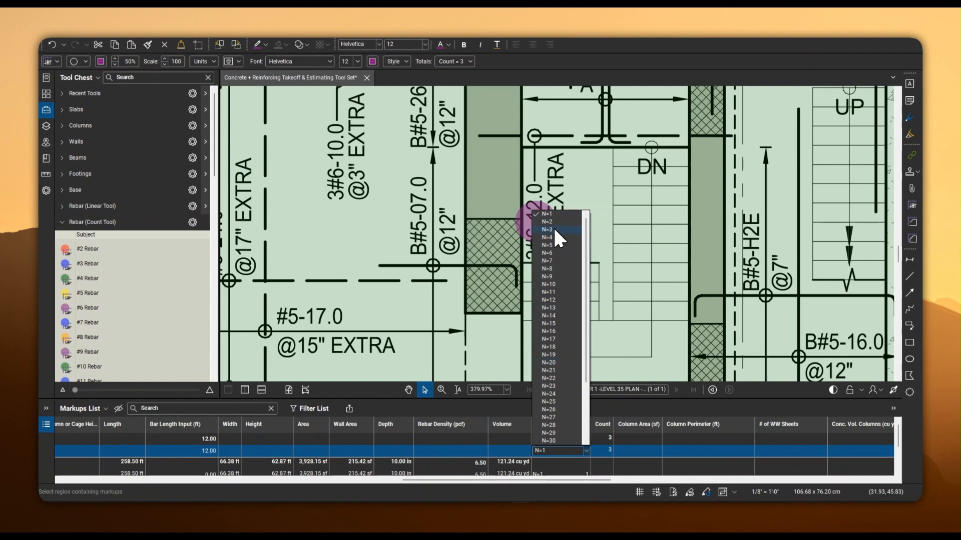
left_click(546, 229)
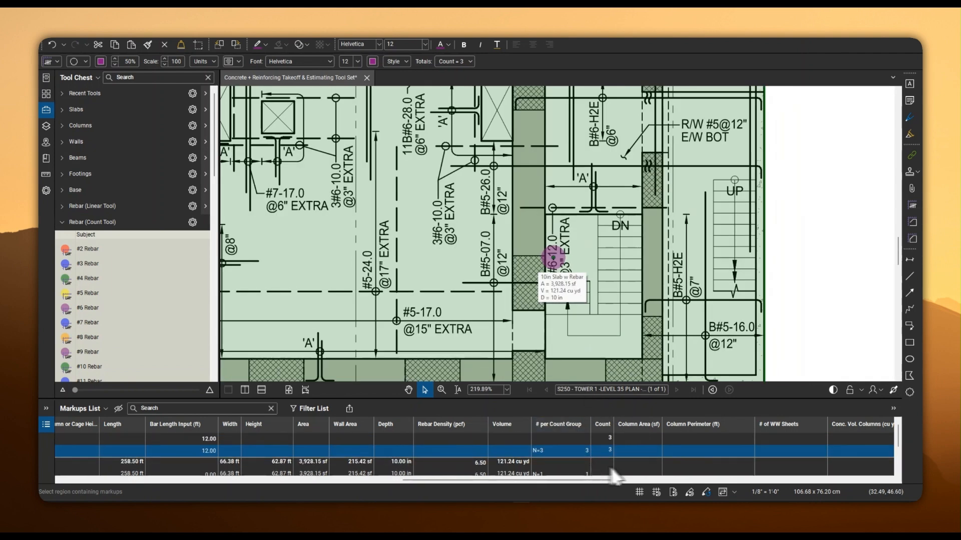
scroll("right", 3)
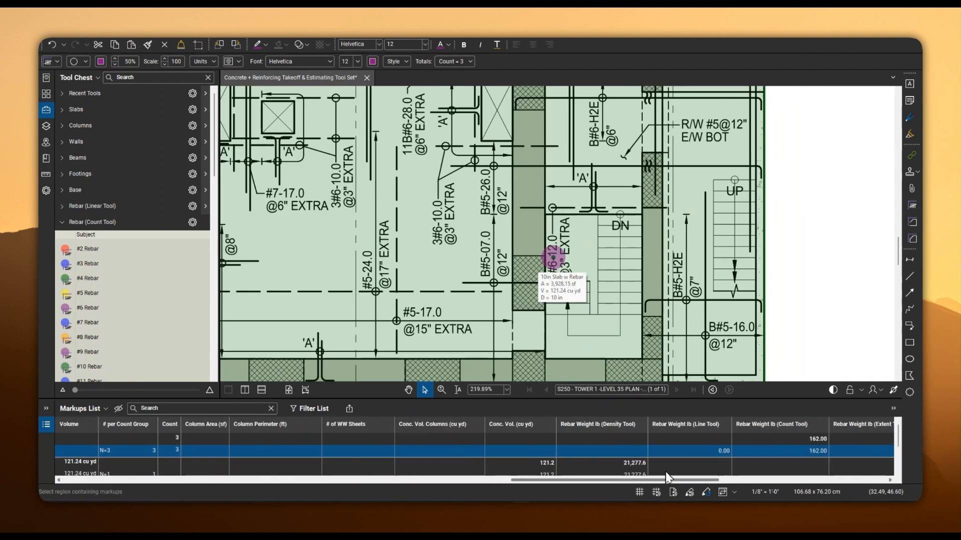
scroll("right", 3)
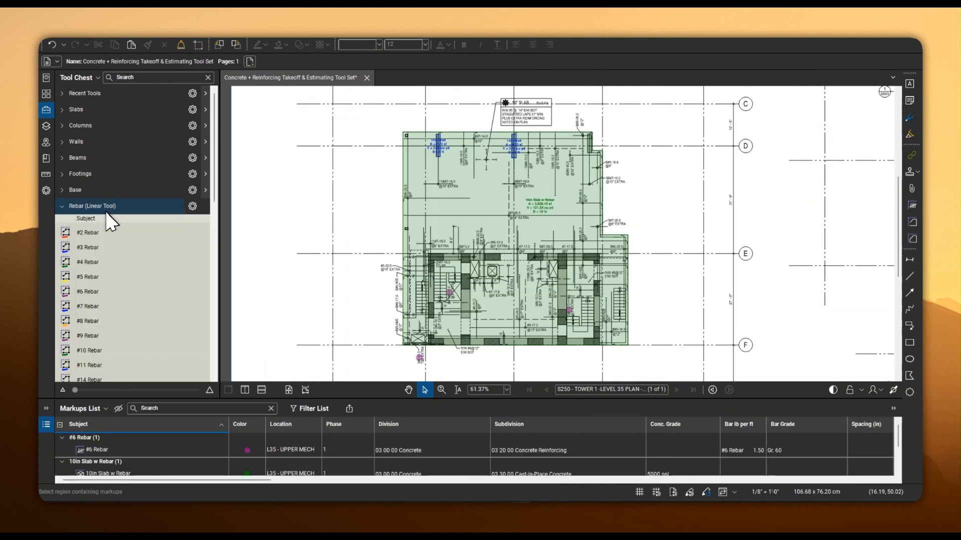
Draw an 18'-0" #7 linear rebar line beside the left stair
left_click(88, 306)
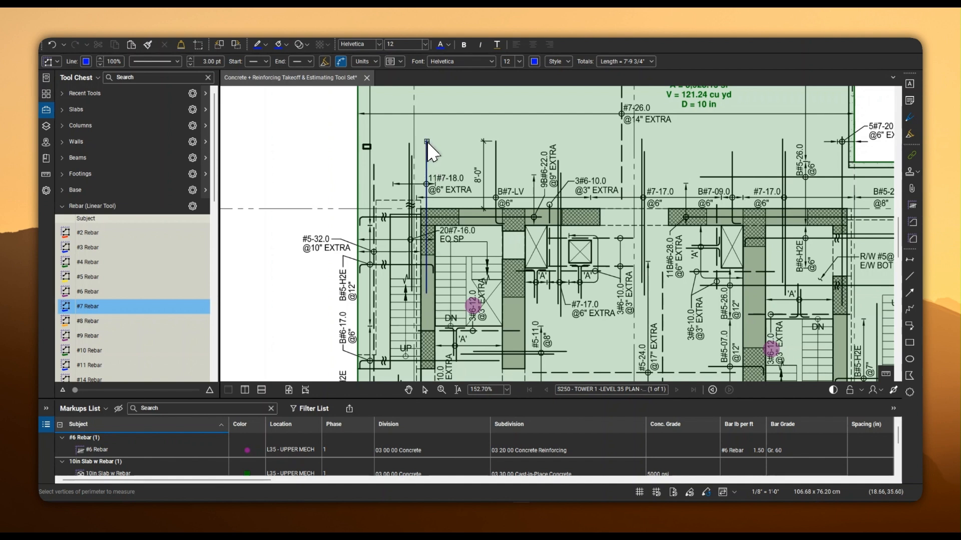
left_click_drag(426, 144, 427, 294)
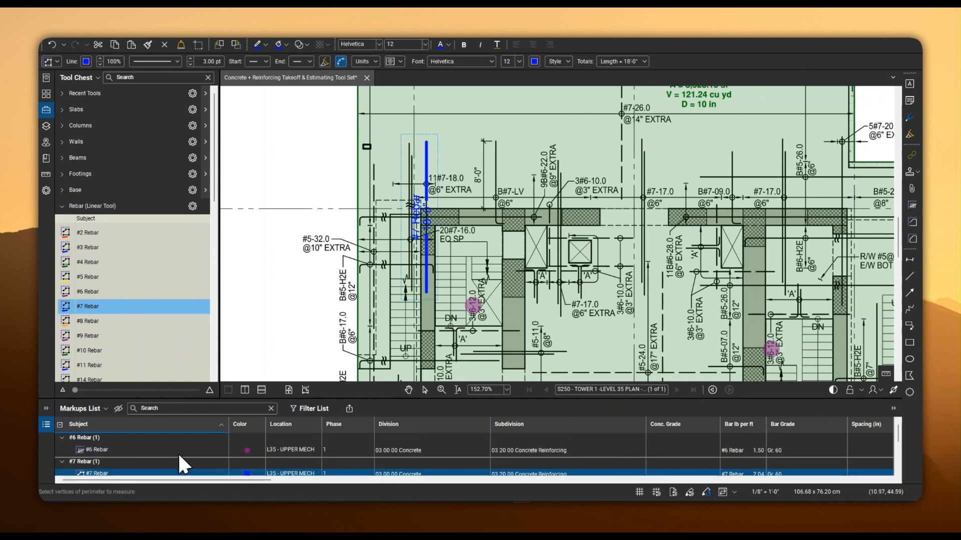
scroll("down", 3)
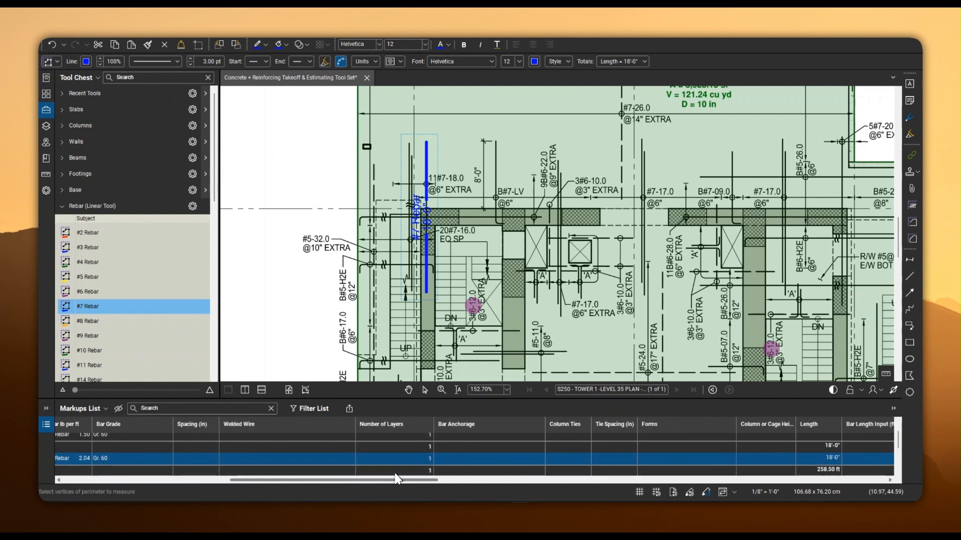
Review the #7 bar's Markups List columns: 403.70 lb and $302.78 rebar cost
left_click(191, 458)
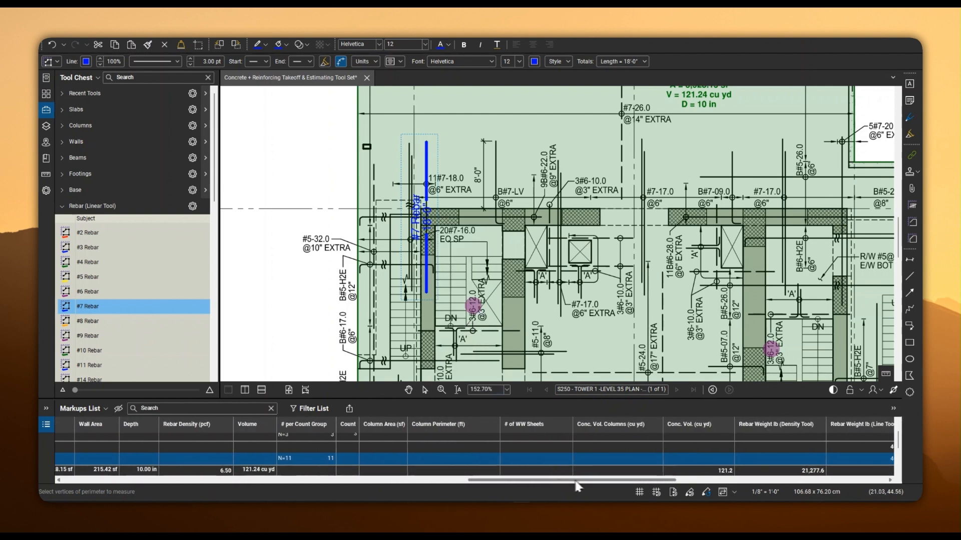
scroll("right", 3)
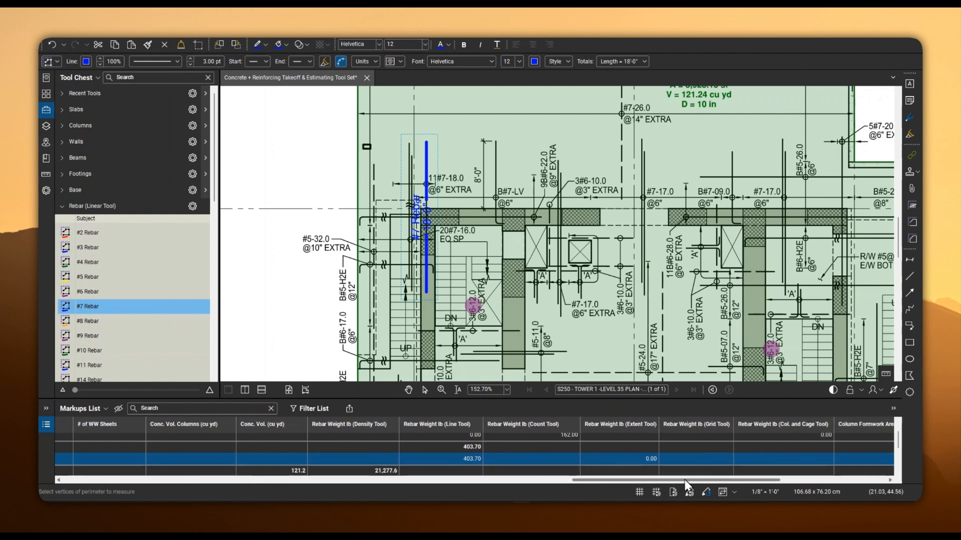
scroll("right", 3)
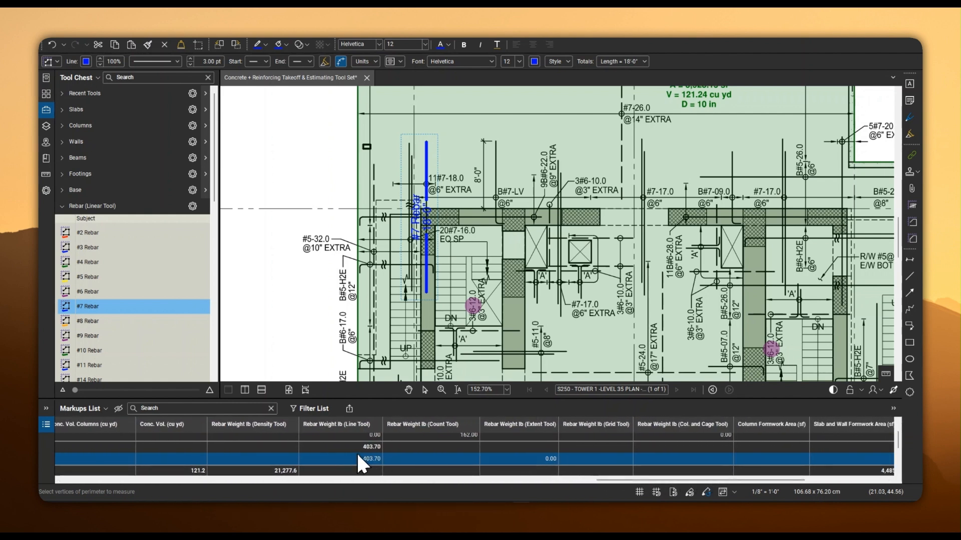
scroll("right", 3)
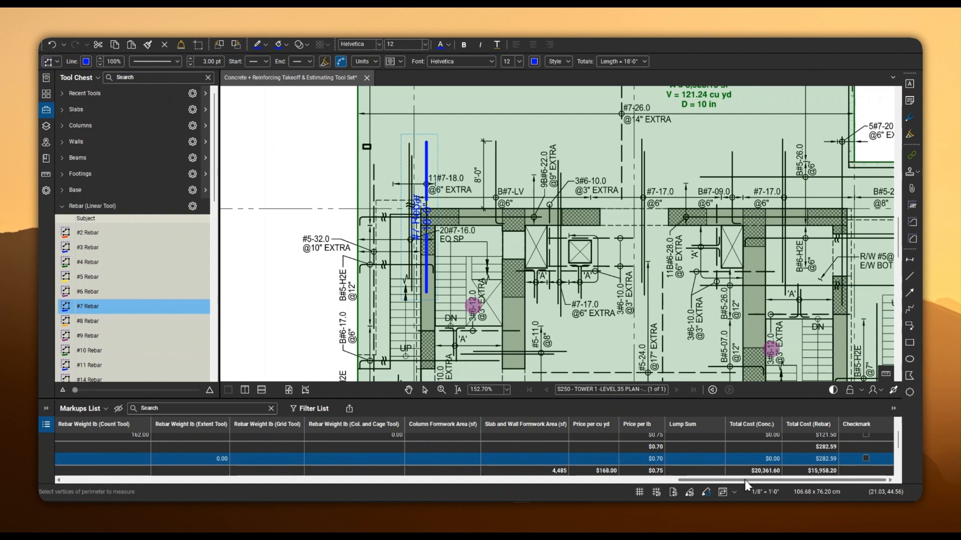
left_click(640, 458)
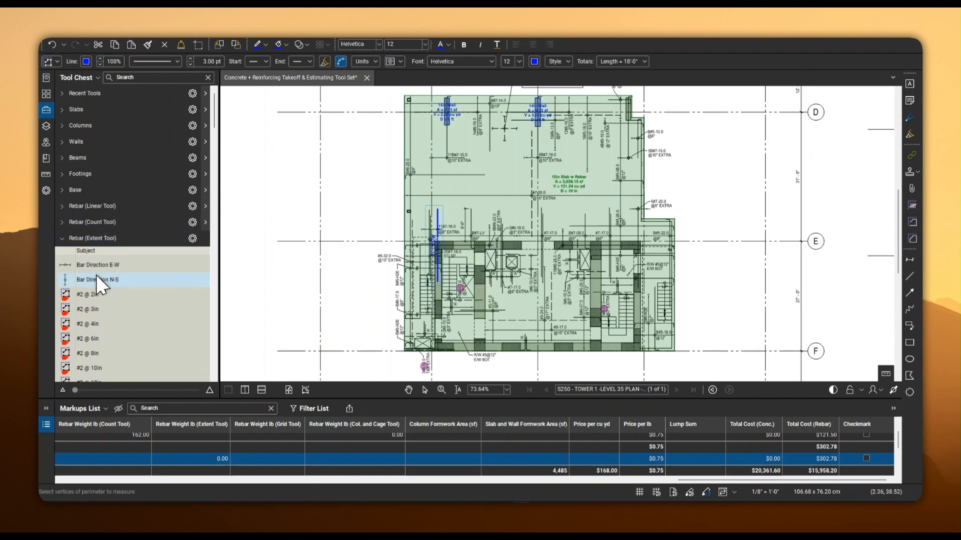
Select the 58'-10" #7 @ 14in extent markup and set Bar Length Input to 26.00 ft
scroll("down", 3)
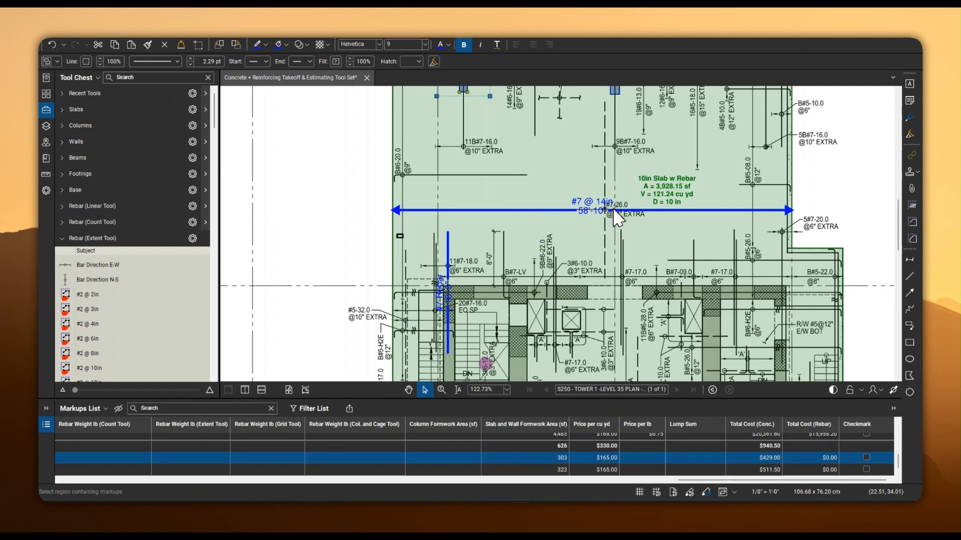
left_click(619, 210)
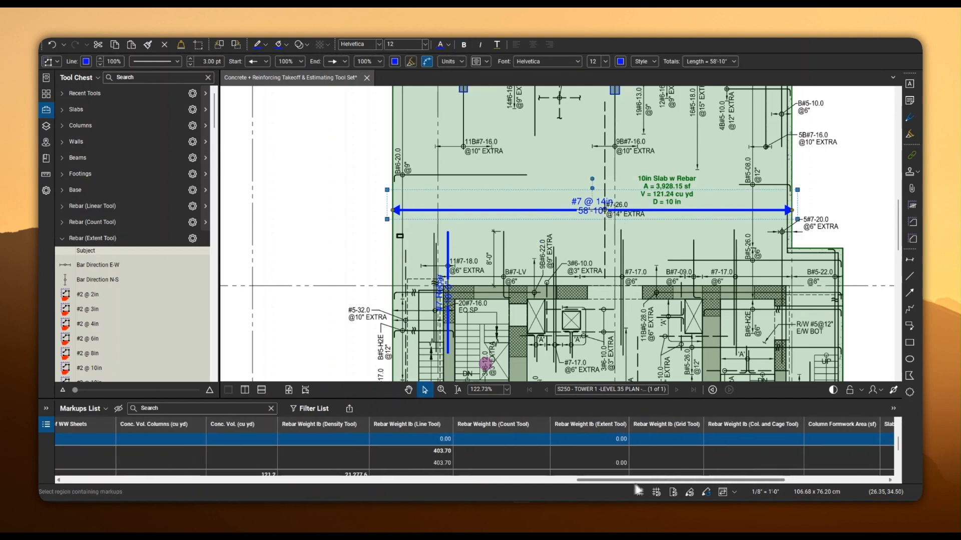
scroll("right", 3)
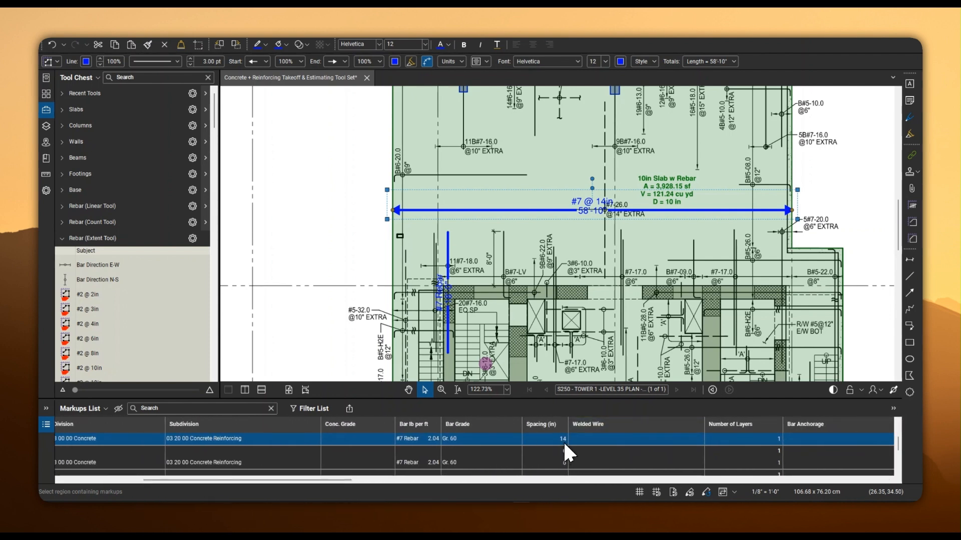
scroll("right", 3)
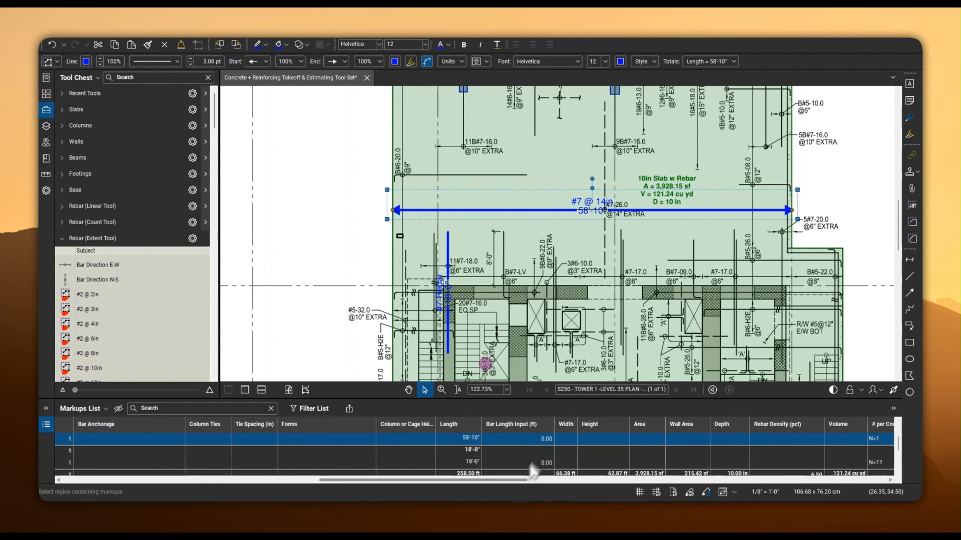
type("26.00")
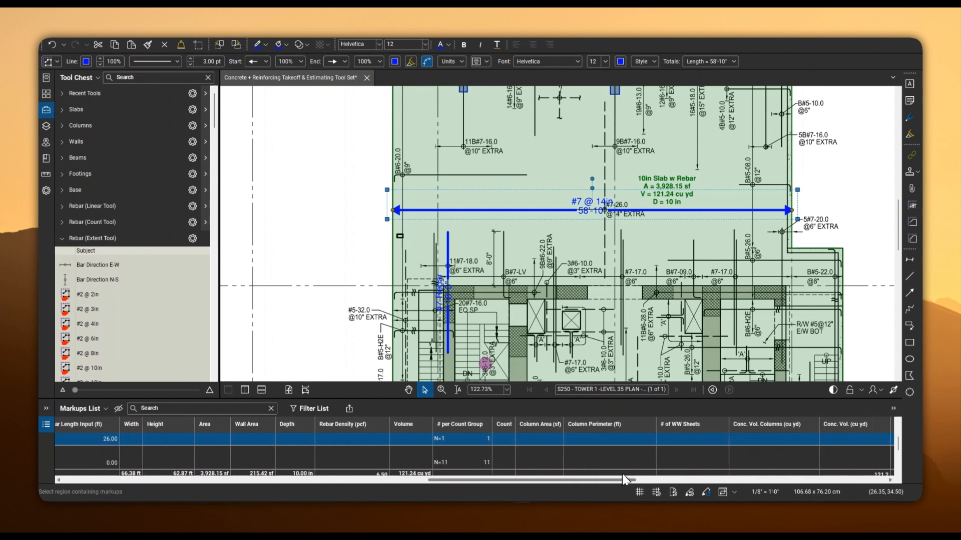
scroll("right", 3)
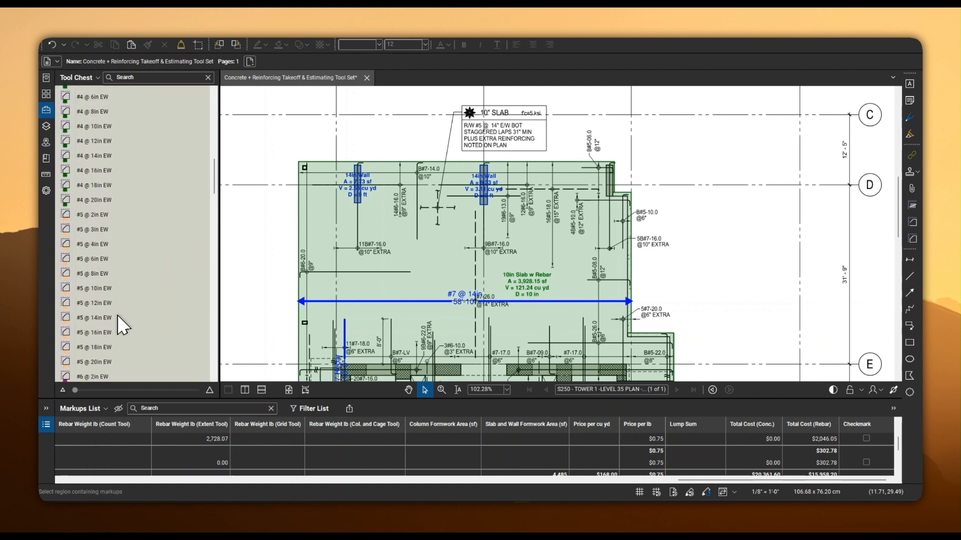
Trace the slab perimeter with the #5 @ 14in EW grid rebar takeoff
left_click(93, 318)
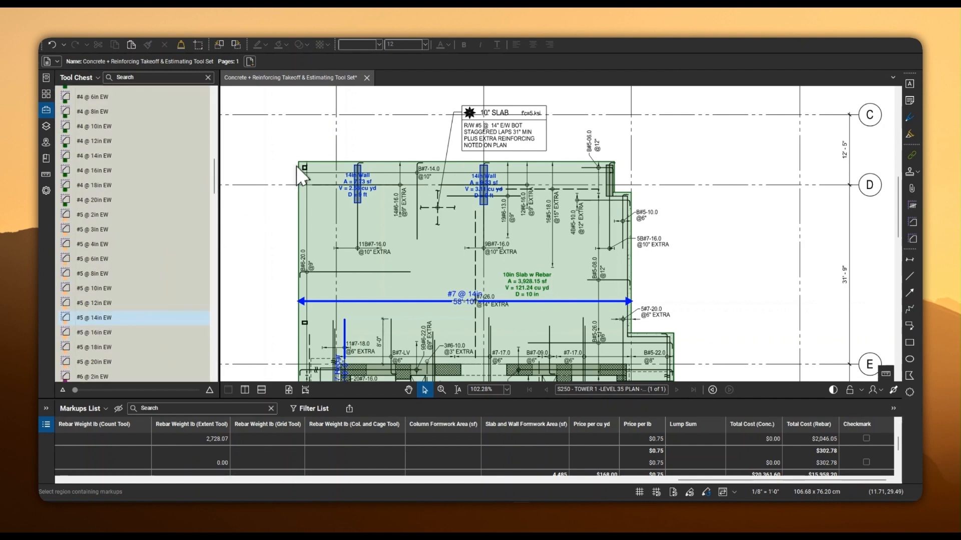
left_click(909, 238)
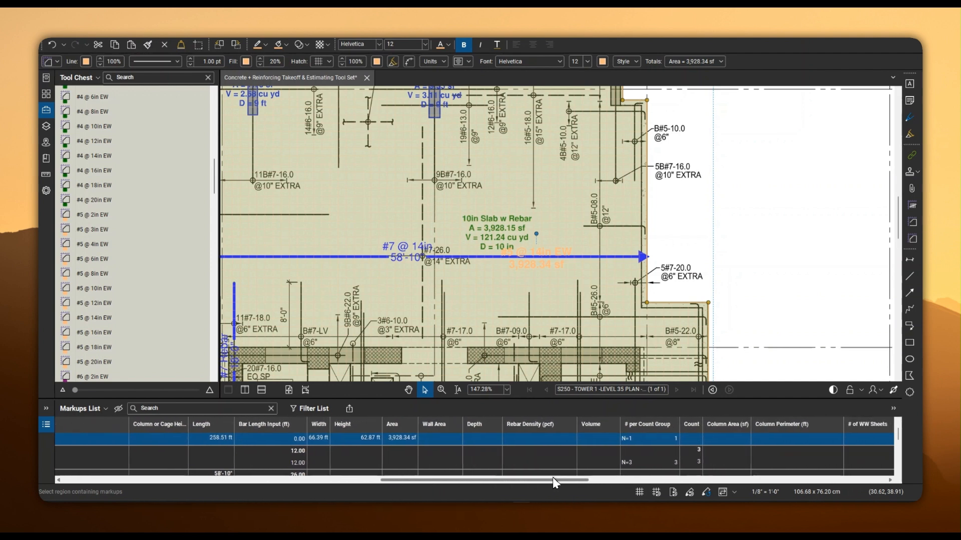
left_click_drag(554, 481, 631, 480)
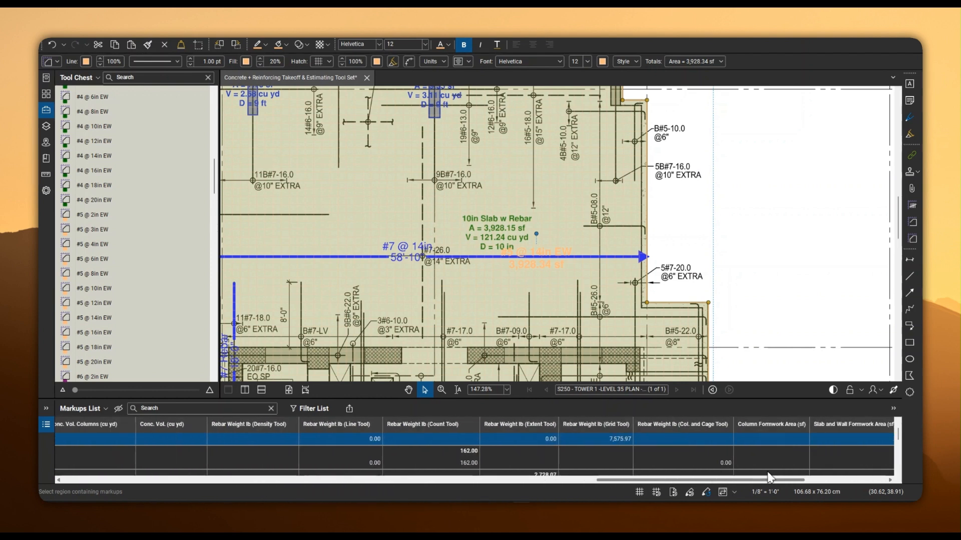
scroll("right", 3)
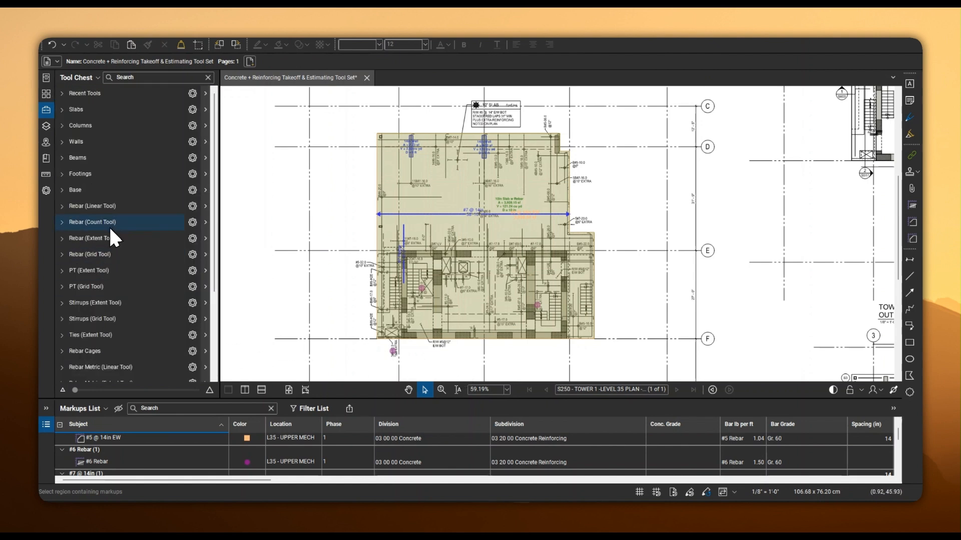
Trace a 95'-3" #7 @ 14in run around the right stair core and set its bar length
scroll("down", 3)
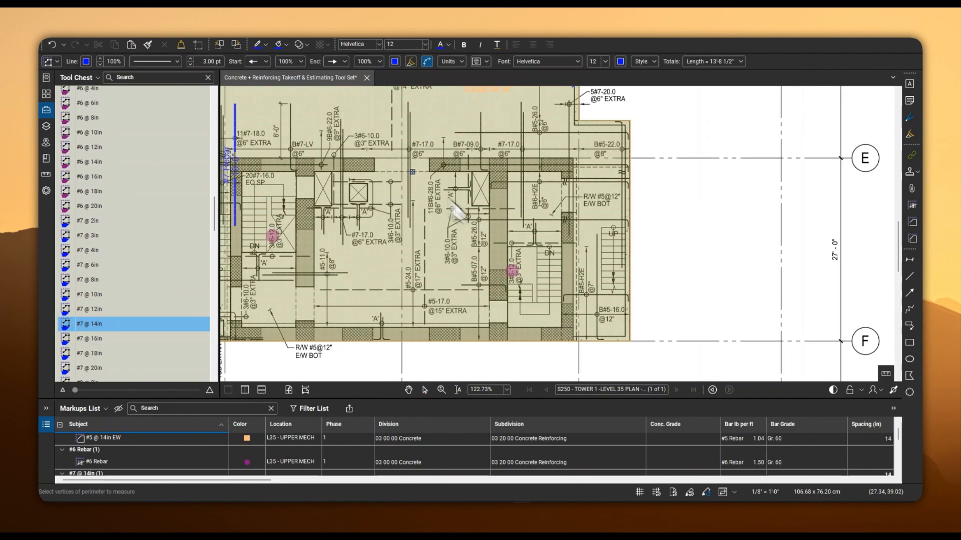
left_click_drag(435, 161, 573, 166)
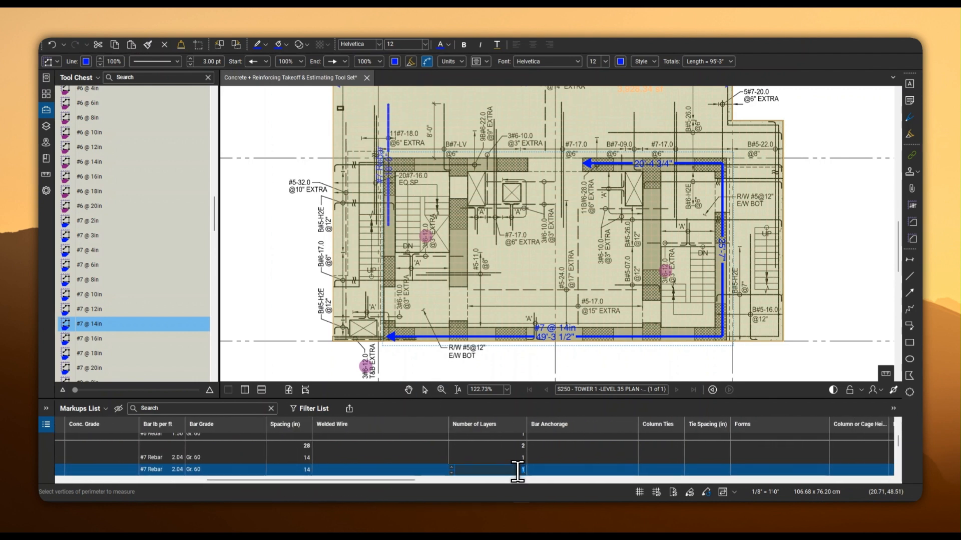
scroll("right", 3)
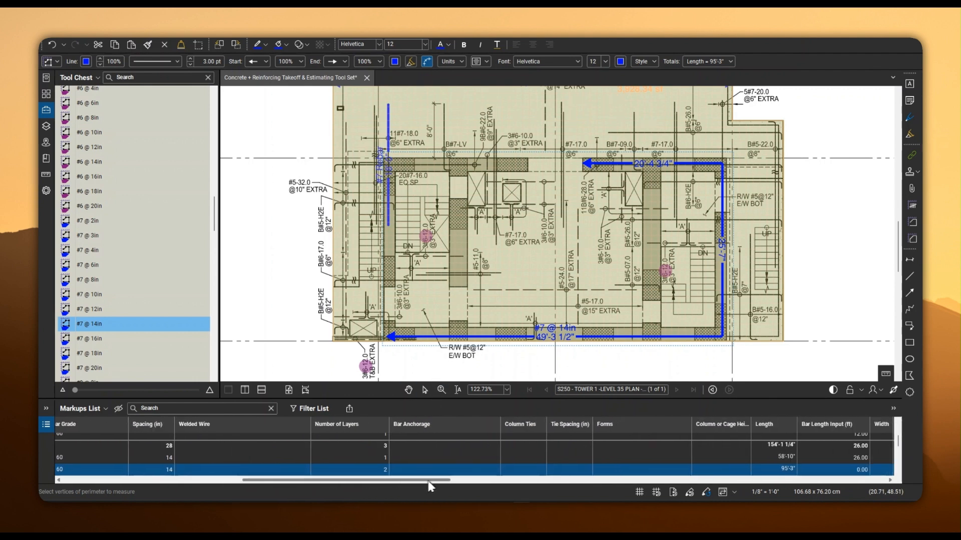
scroll("right", 3)
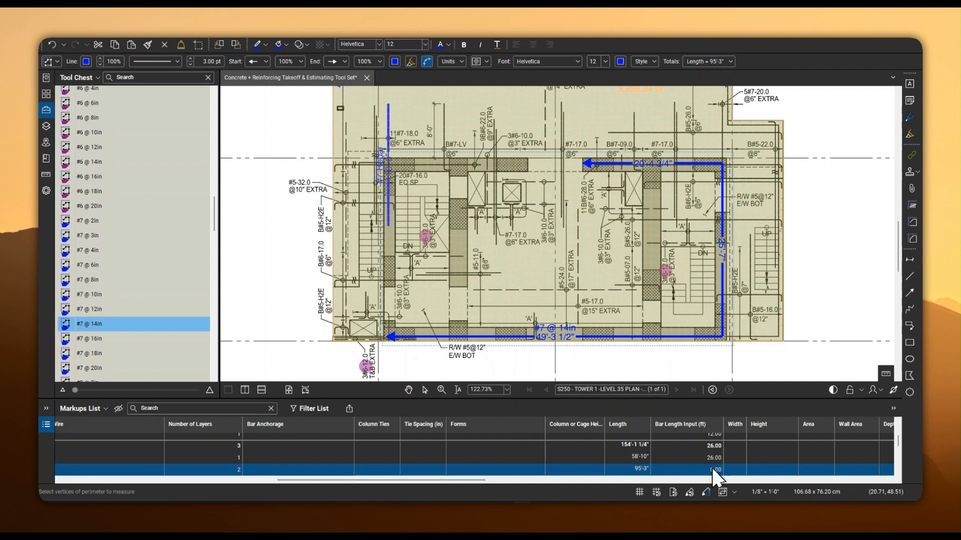
left_click(710, 469)
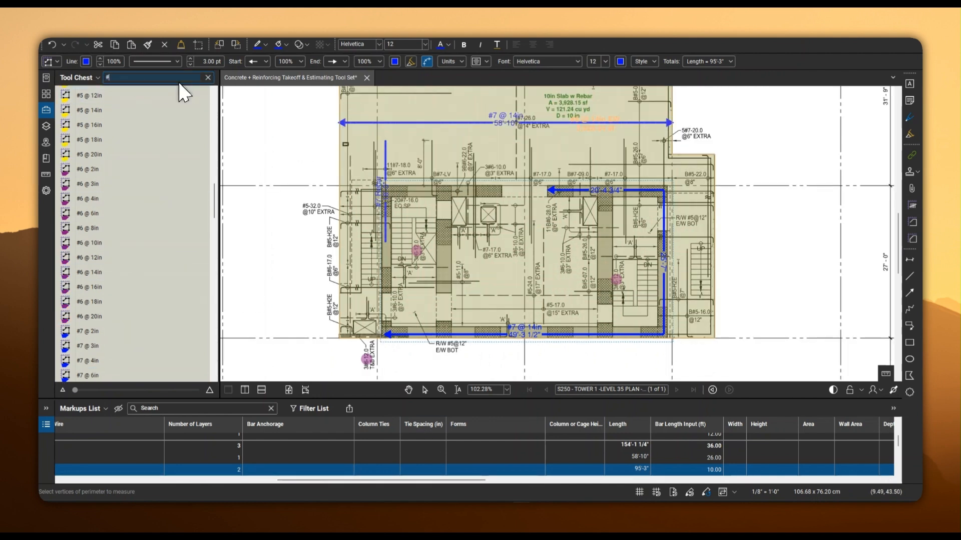
Search '#7 ca' and place #7 Rebar Cage counts on the stair-core columns
type("#7 ca")
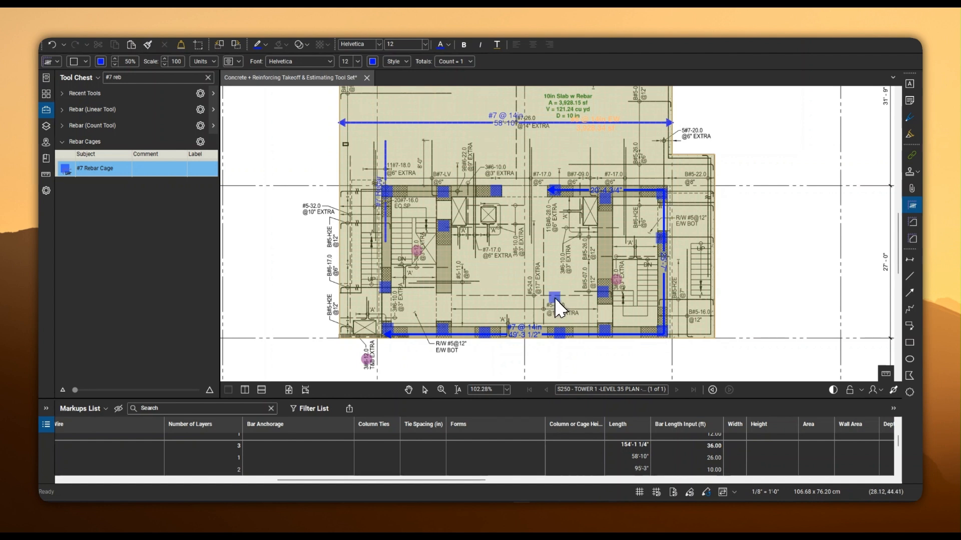
left_click(207, 77)
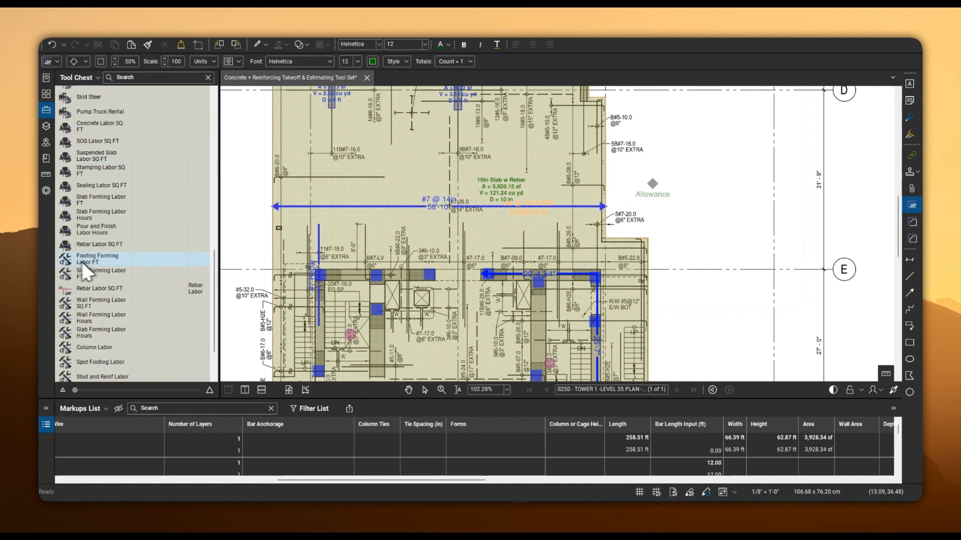
Place a Rebar Labor SQ FT marker beside the Allowance marker
left_click(99, 288)
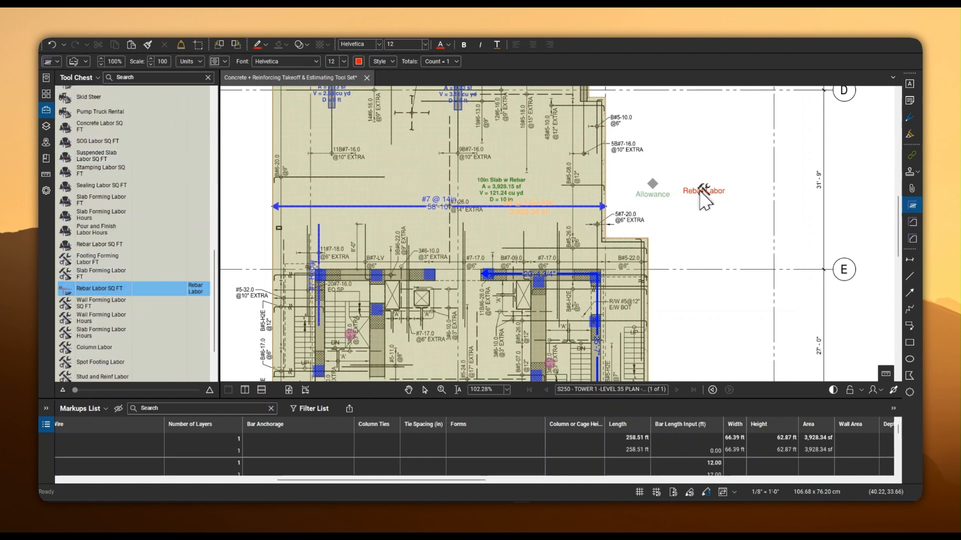